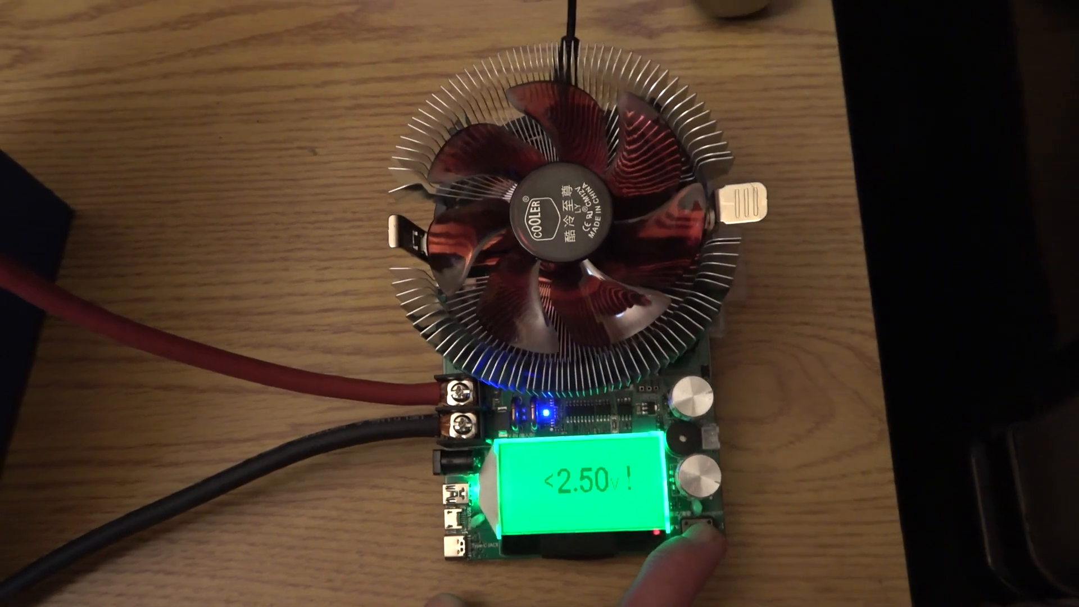
left_click(695, 520)
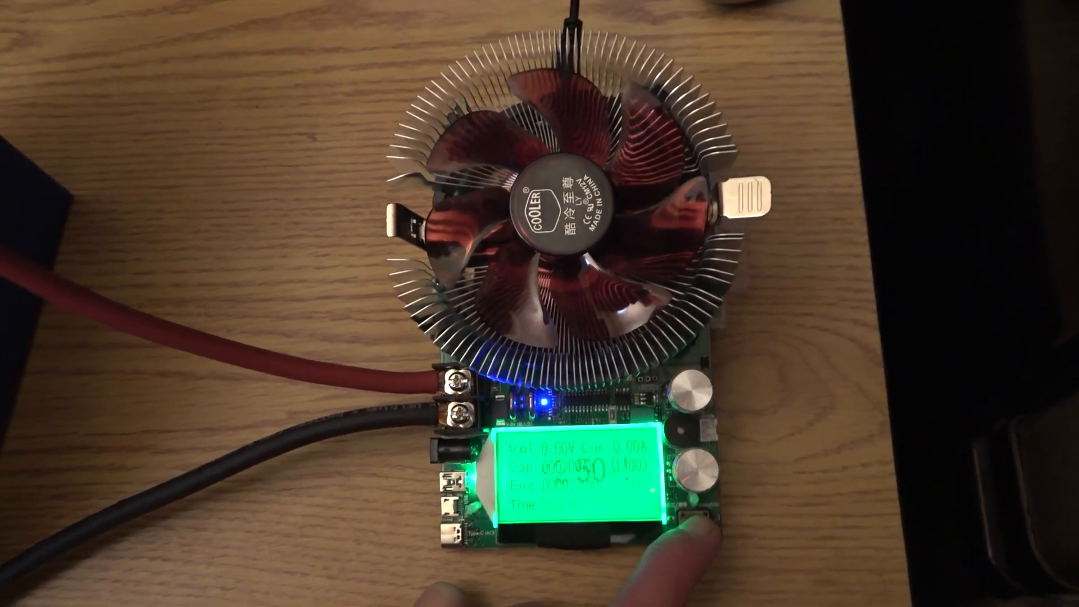